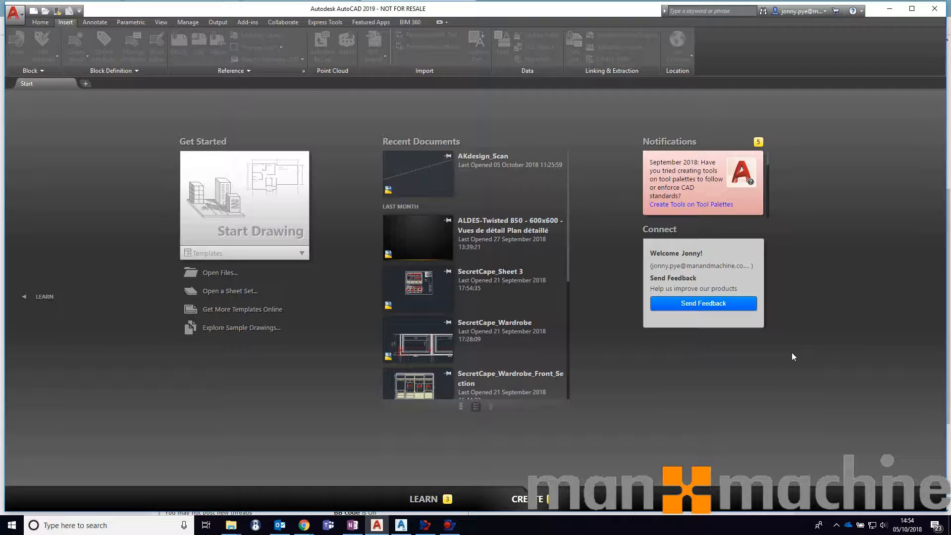
pyautogui.moveTo(676, 363)
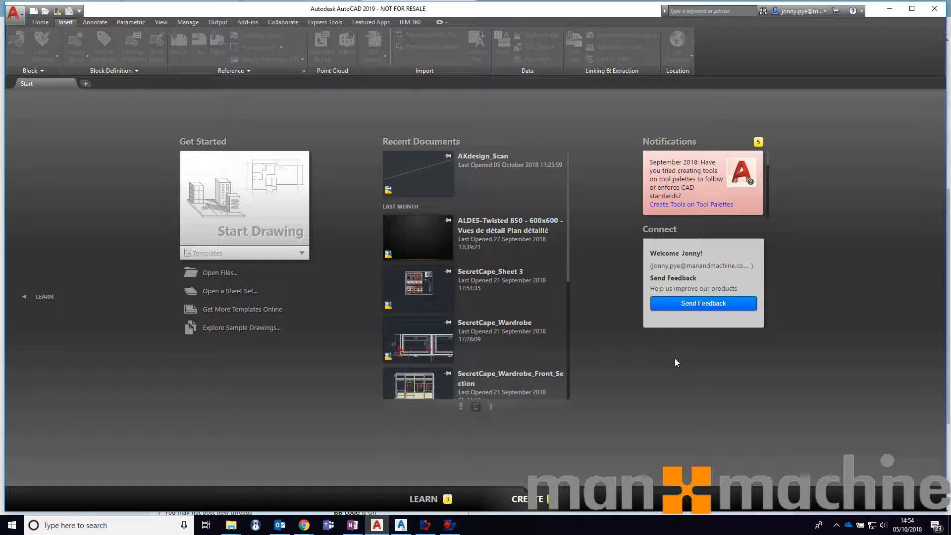
pyautogui.moveTo(605, 335)
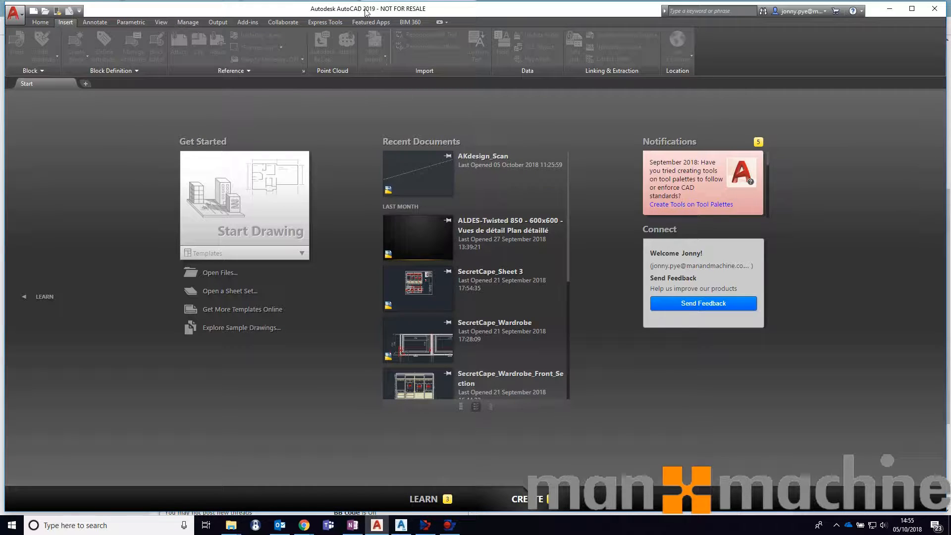
pyautogui.moveTo(382, 109)
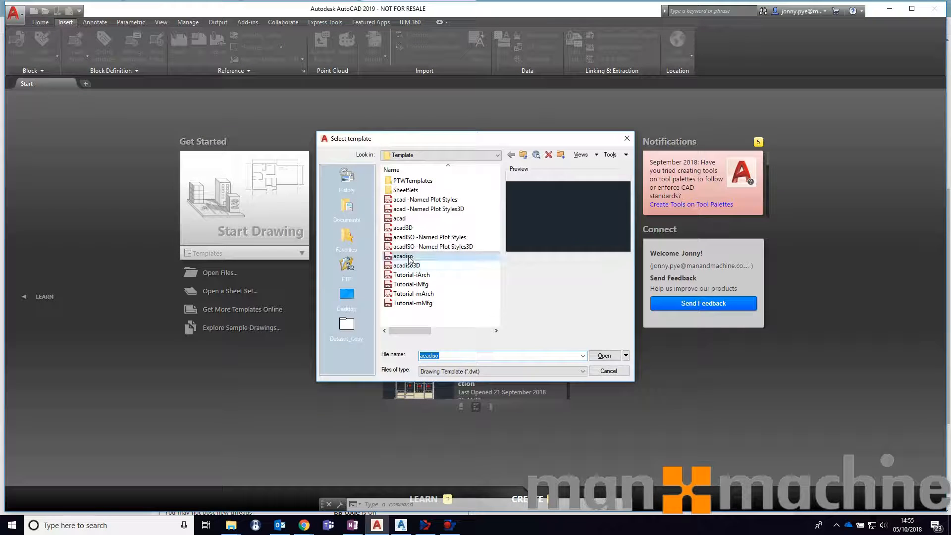
# Start a new blank drawing from the acadiso.dwt template.
pyautogui.click(603, 356)
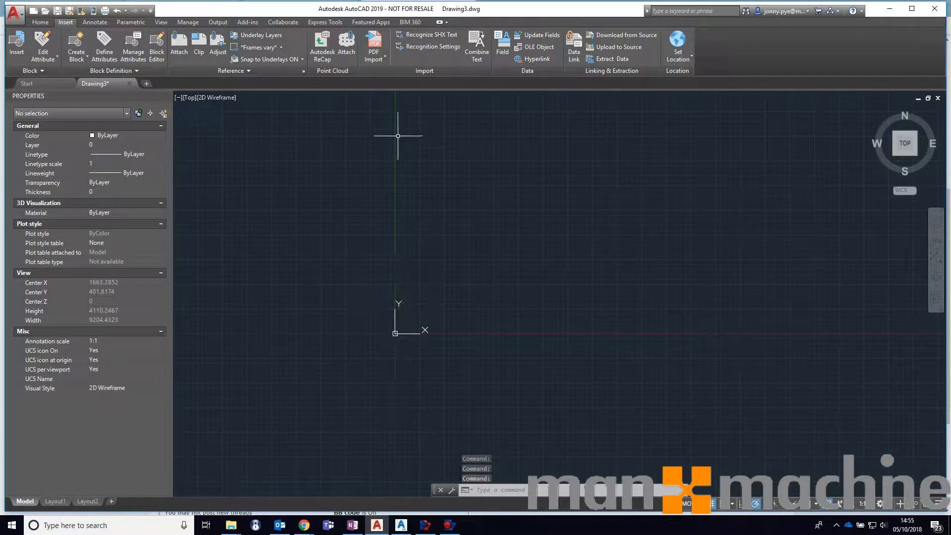
# Attach the Office BLK 360 .rcp point cloud with default settings, zoomed to show all of it.
pyautogui.click(347, 43)
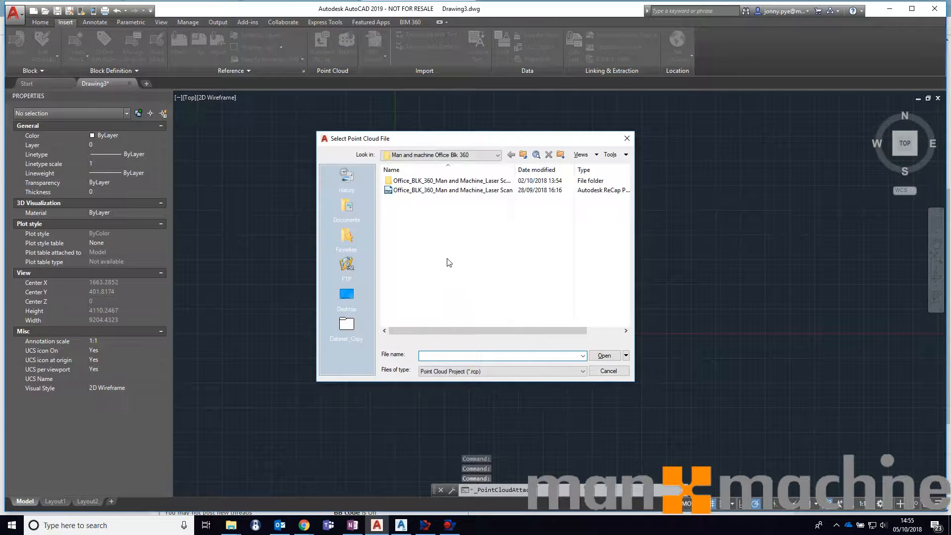
pyautogui.click(452, 190)
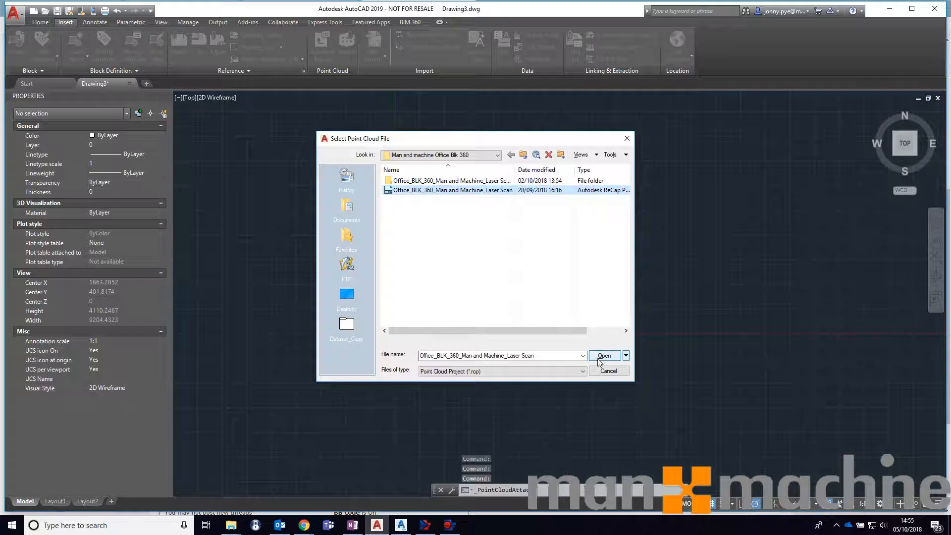
pyautogui.click(604, 356)
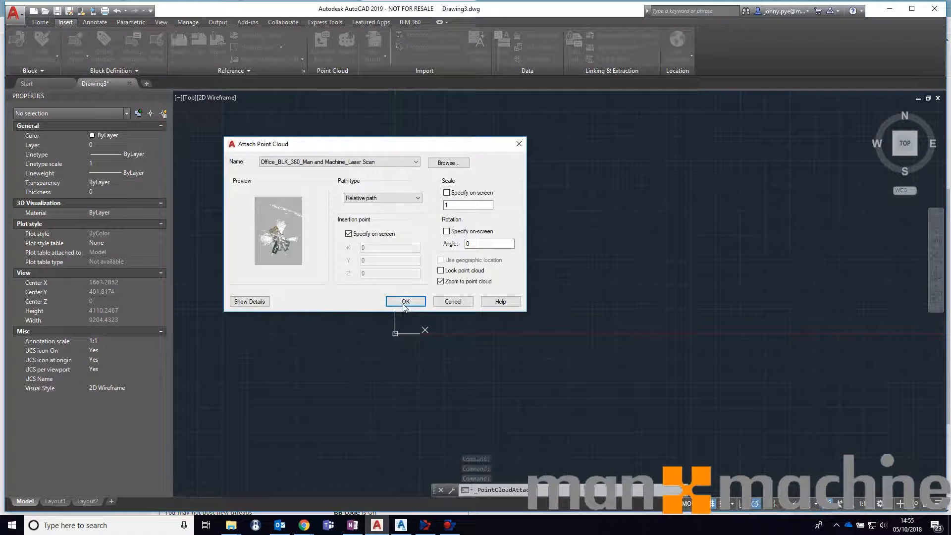
pyautogui.moveTo(410, 268)
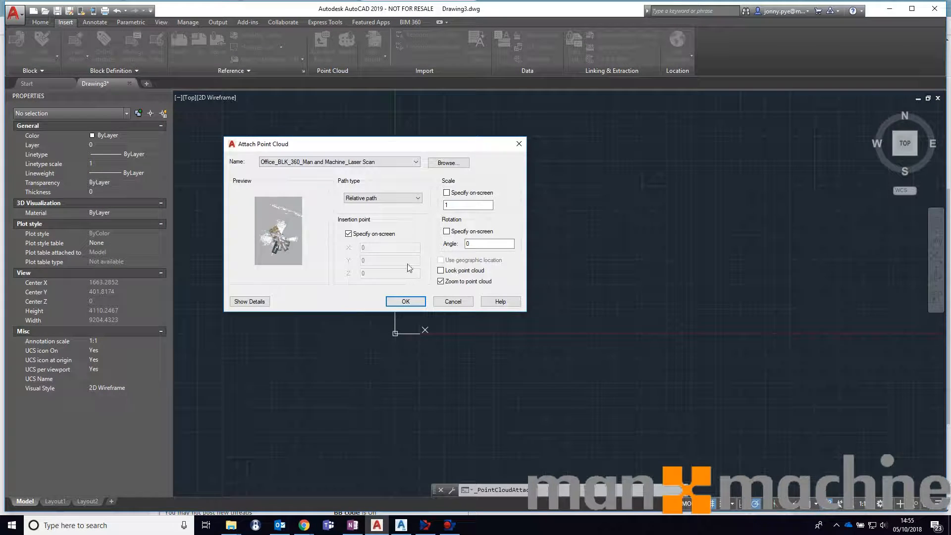
pyautogui.click(405, 301)
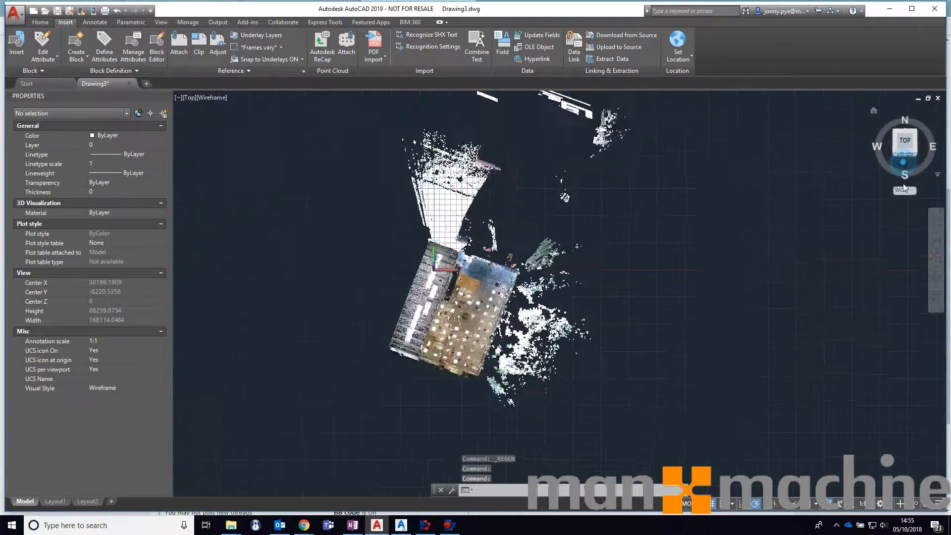
# Tilt the view with the ViewCube to see the office scan in 3D.
pyautogui.click(904, 177)
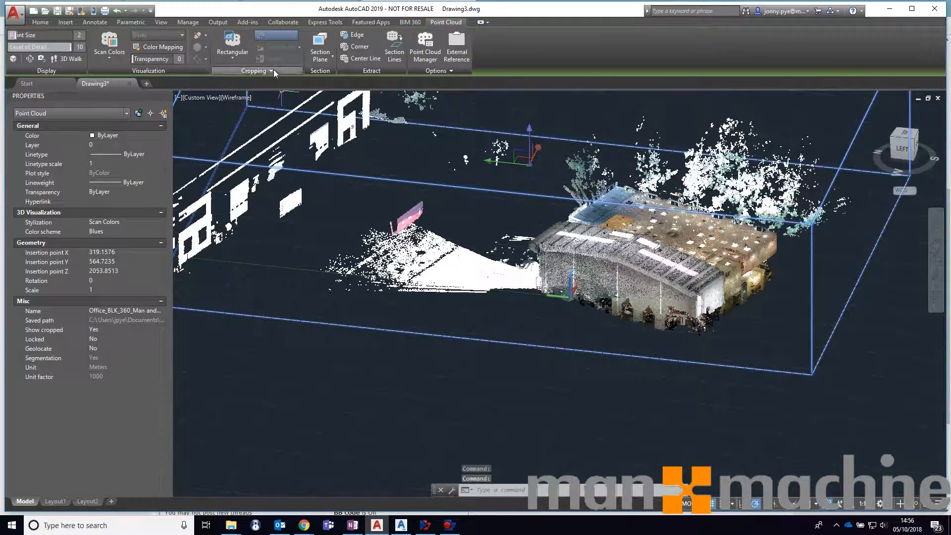
# Place a horizontal section plane on the bottom face of the point cloud bounding box.
pyautogui.click(321, 45)
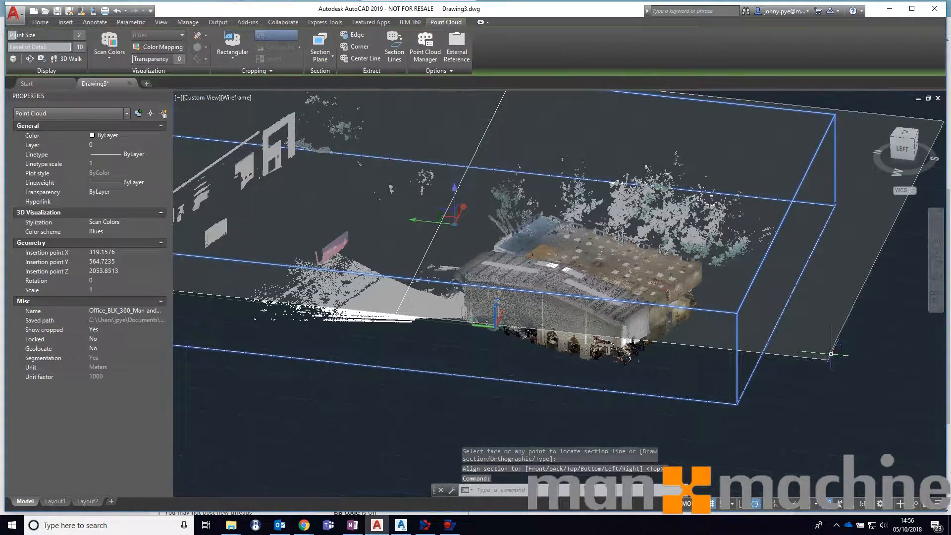
pyautogui.click(66, 22)
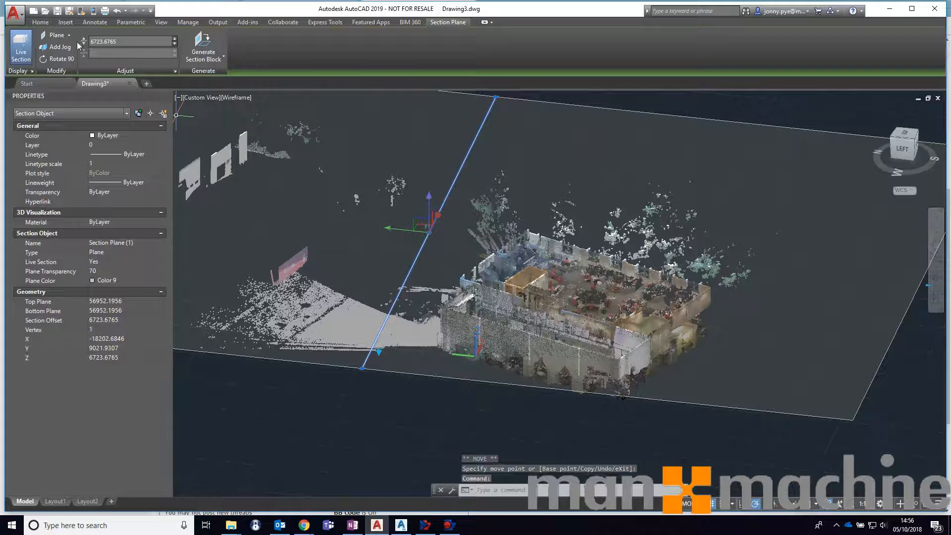
# Make the section a 200-thick slice at offset 6500 and view the wall outline from the top.
pyautogui.click(55, 35)
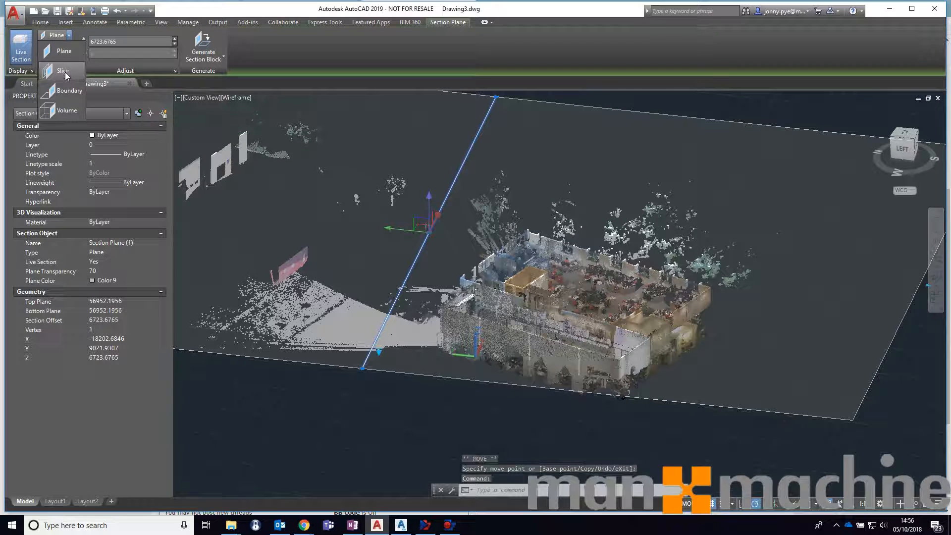
pyautogui.click(63, 71)
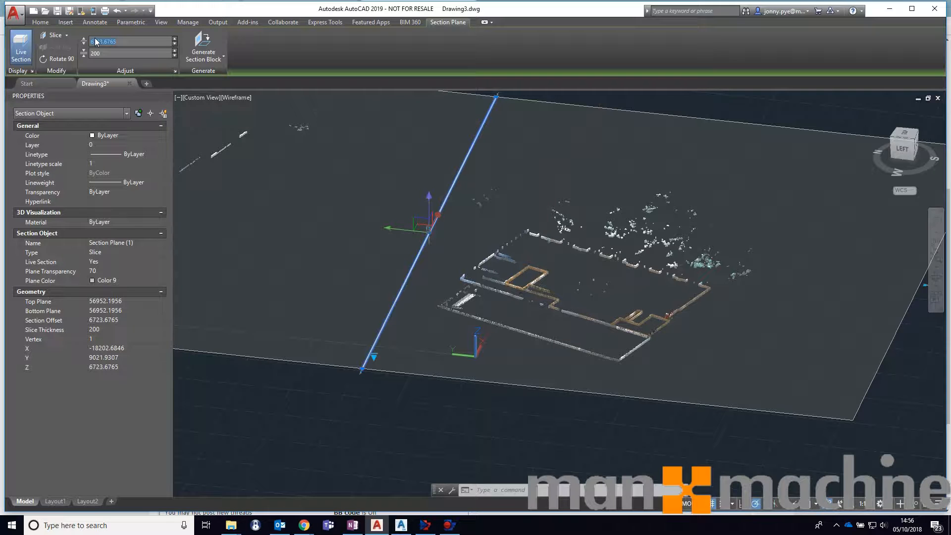
pyautogui.write('6500')
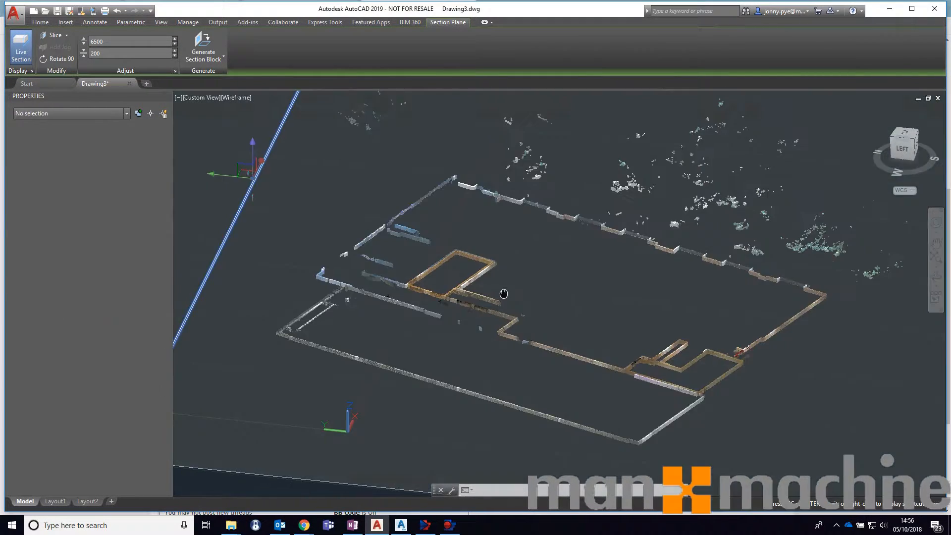
pyautogui.click(503, 295)
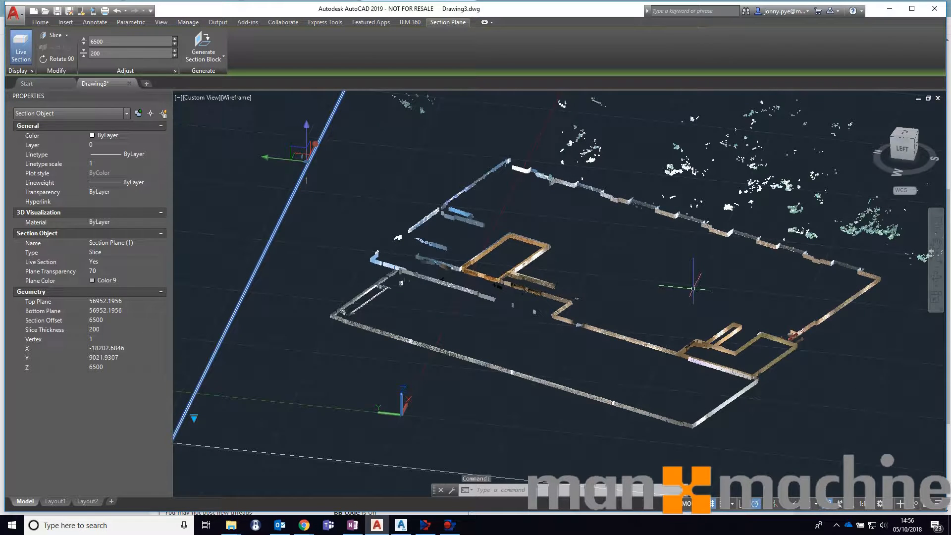
pyautogui.click(905, 142)
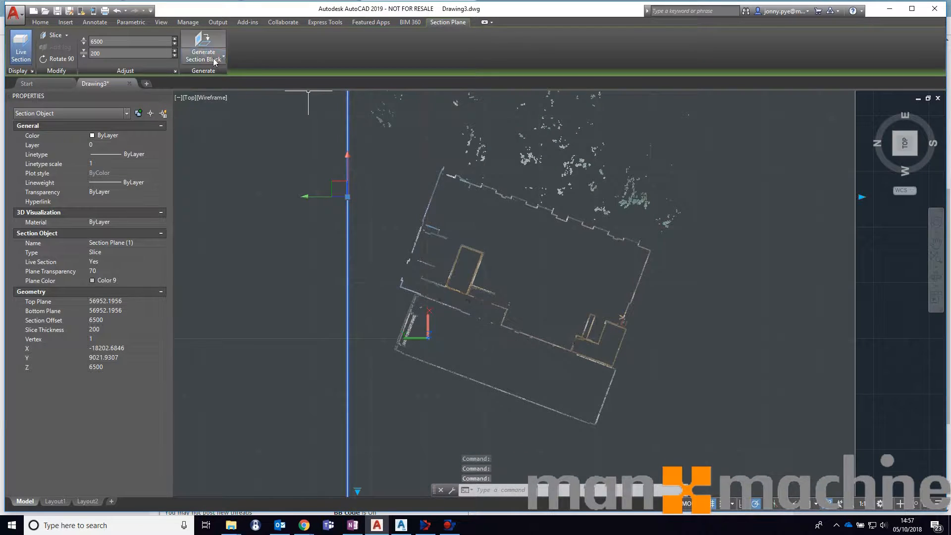
# Start Extract Section Lines on the point cloud, set for green 2D polylines.
pyautogui.click(202, 54)
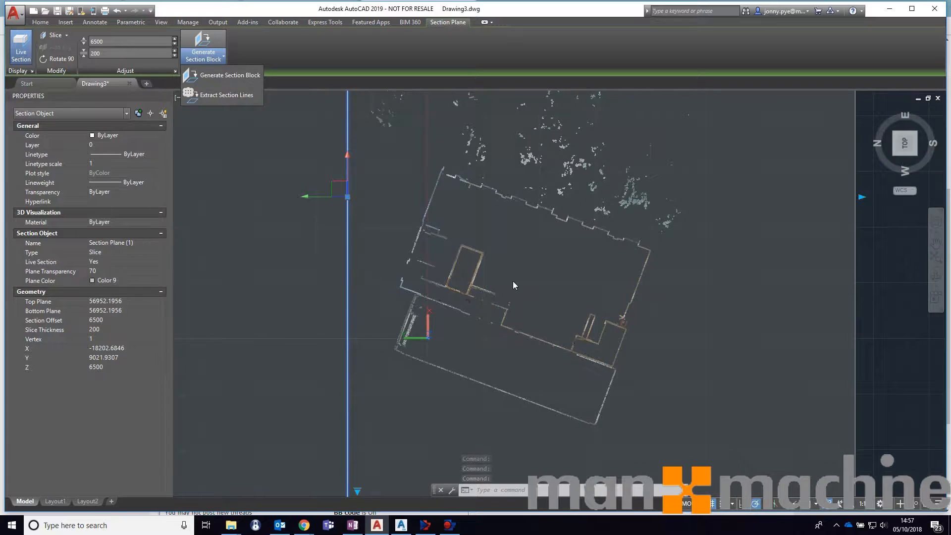
pyautogui.click(226, 95)
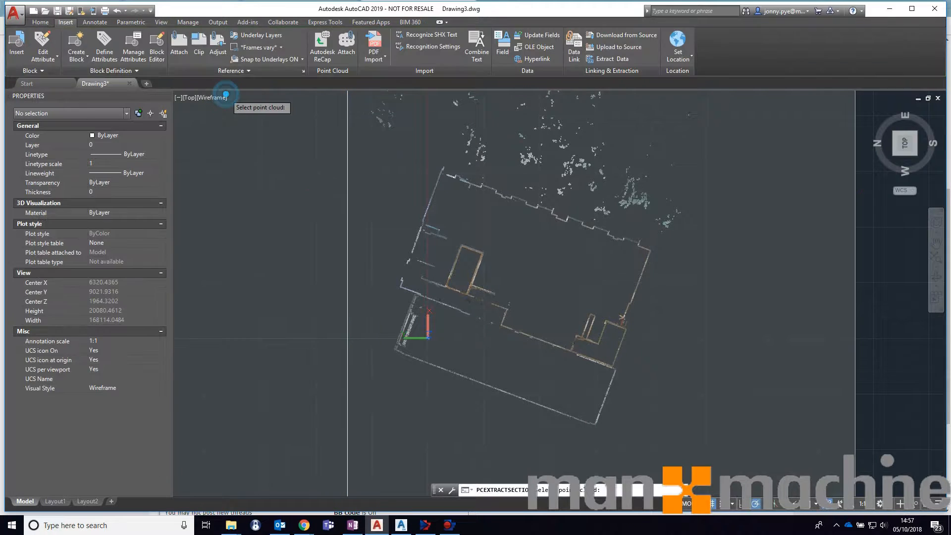
pyautogui.moveTo(436, 284)
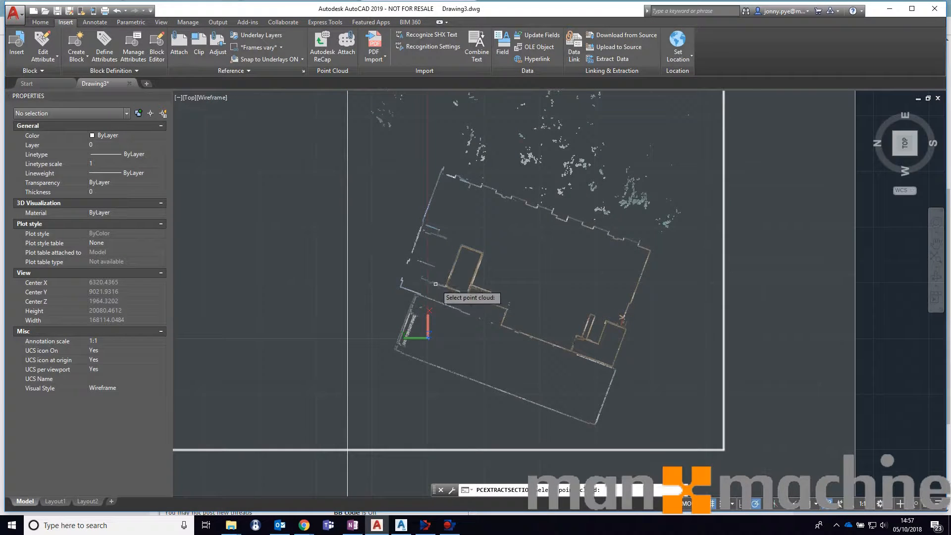
pyautogui.click(468, 158)
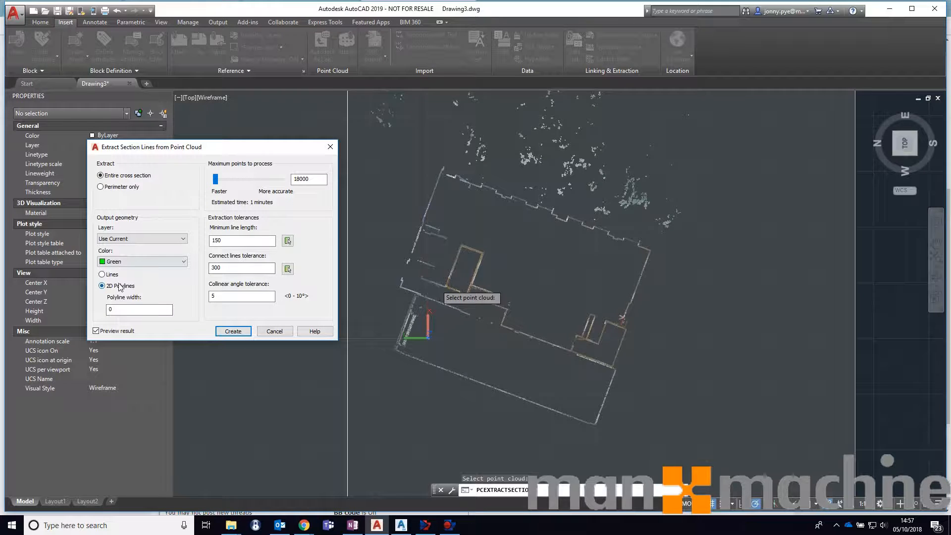
pyautogui.moveTo(537, 405)
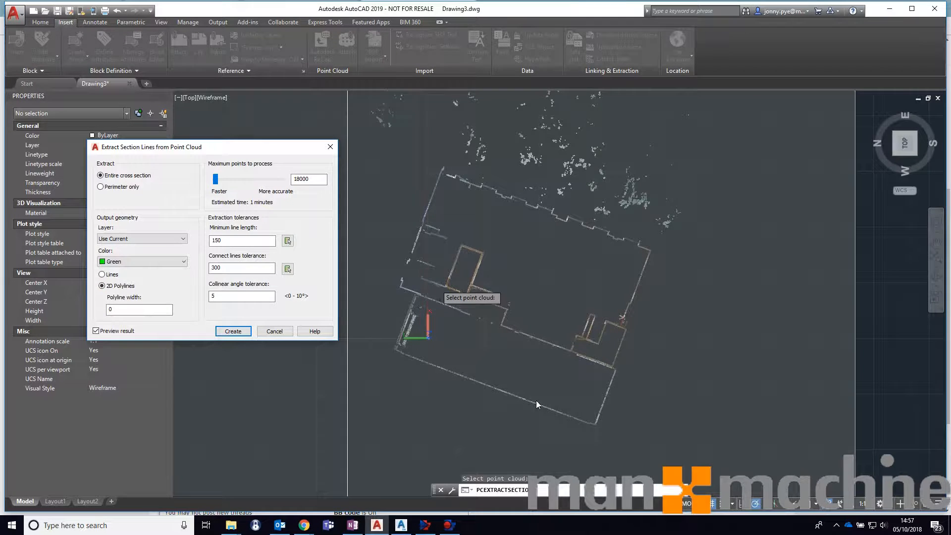
pyautogui.moveTo(630, 249)
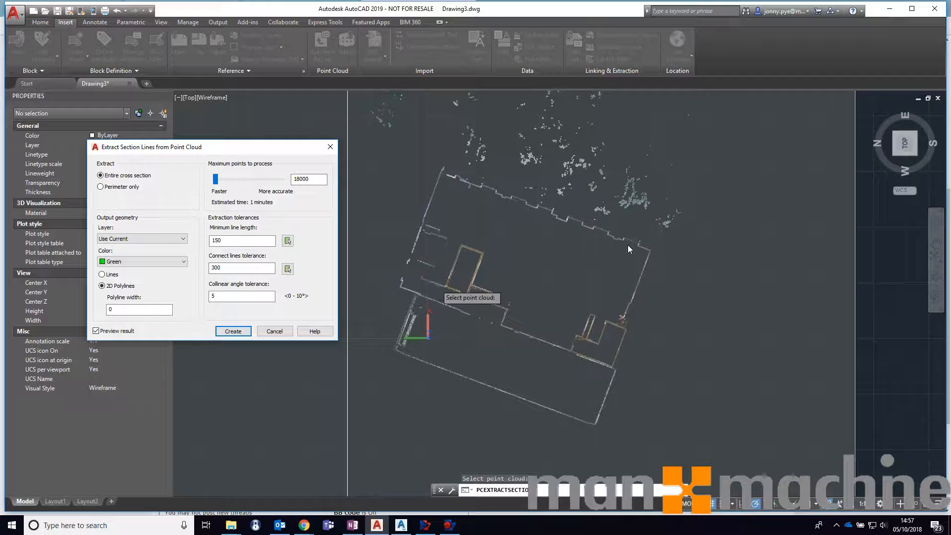
pyautogui.moveTo(629, 101)
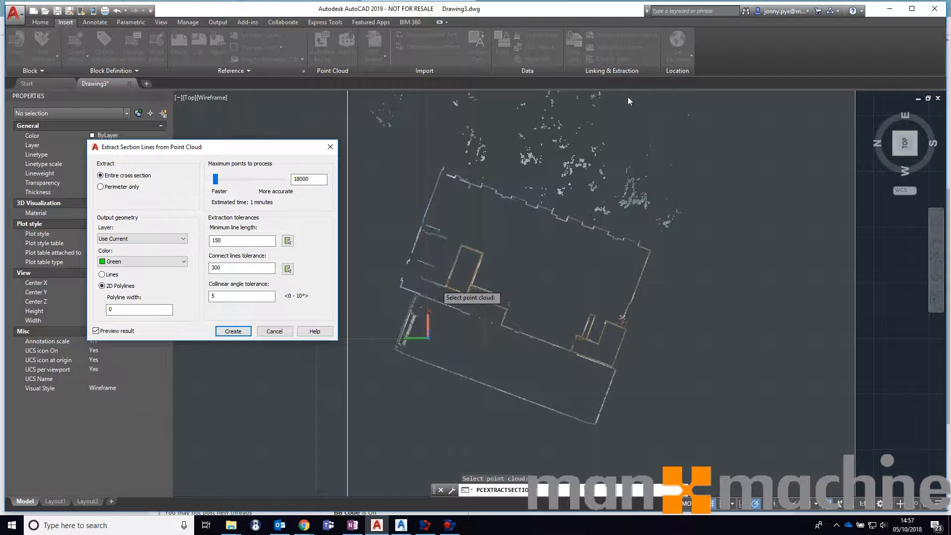
pyautogui.moveTo(374, 109)
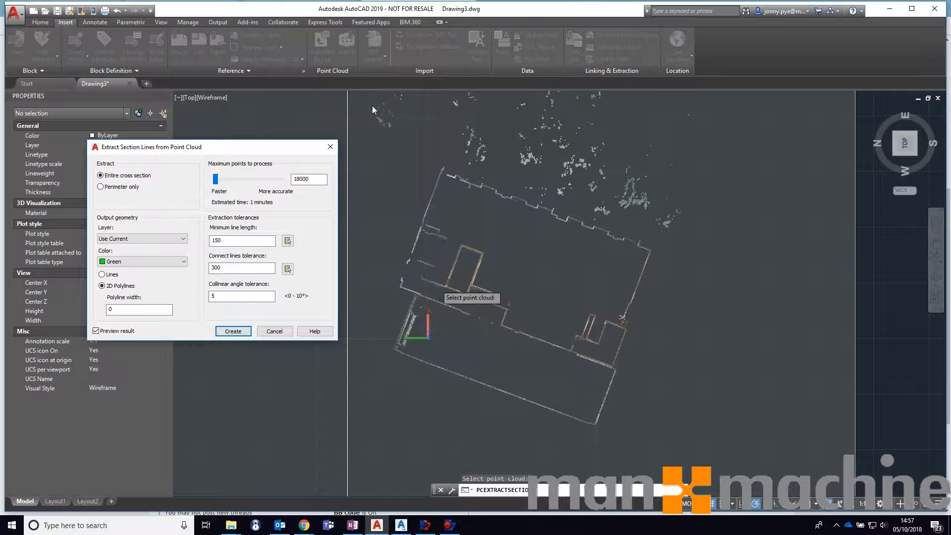
pyautogui.moveTo(797, 196)
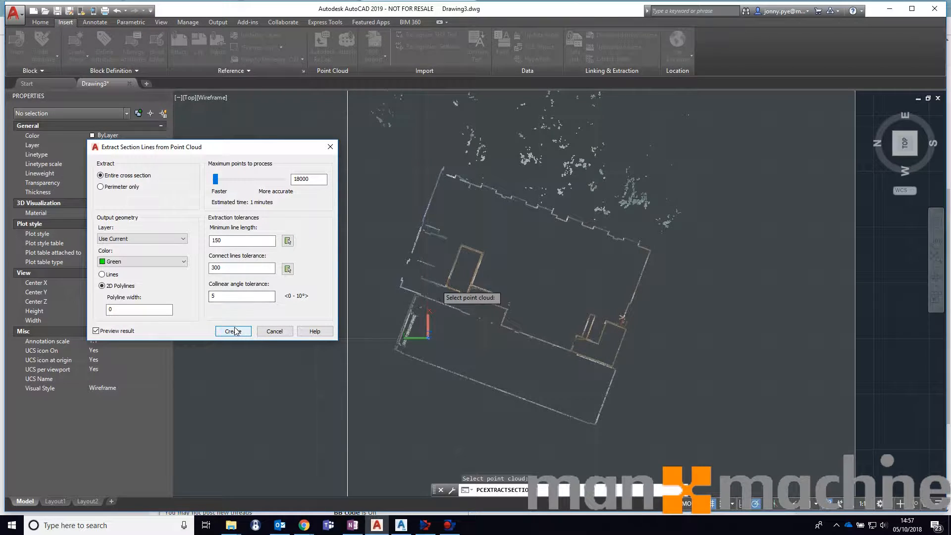
pyautogui.click(232, 331)
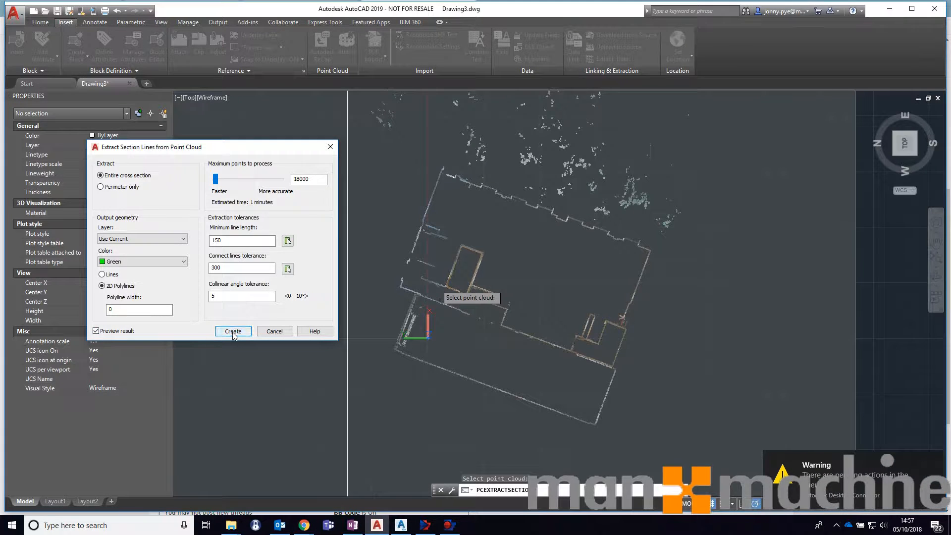
# Create the green section-line polylines tracing the walls of the slice.
pyautogui.click(233, 331)
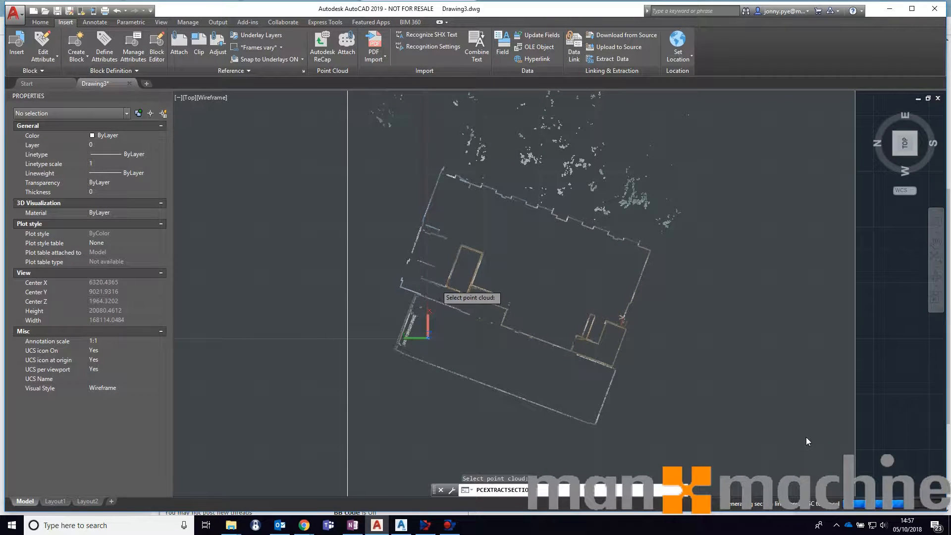
pyautogui.moveTo(547, 131)
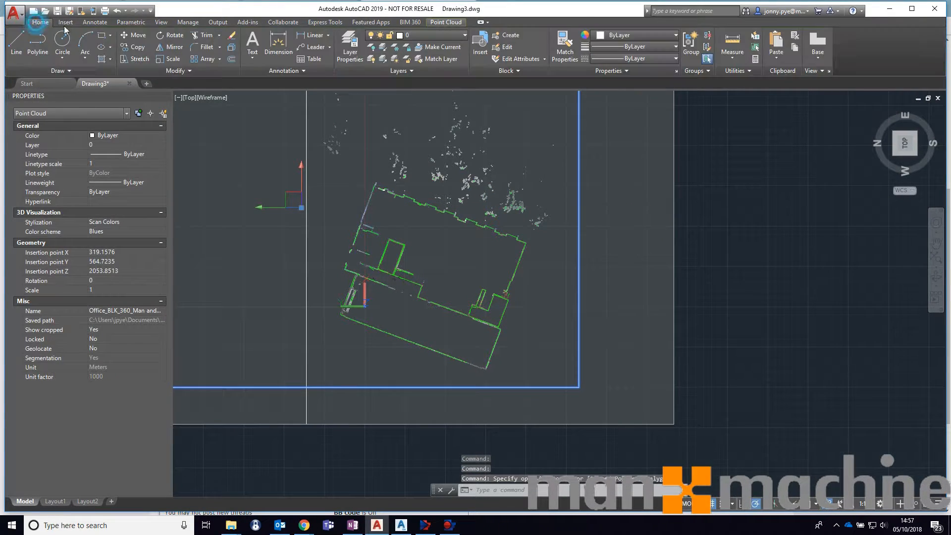
# Check the layer settings, then hide the point cloud leaving only the green outline.
pyautogui.click(350, 46)
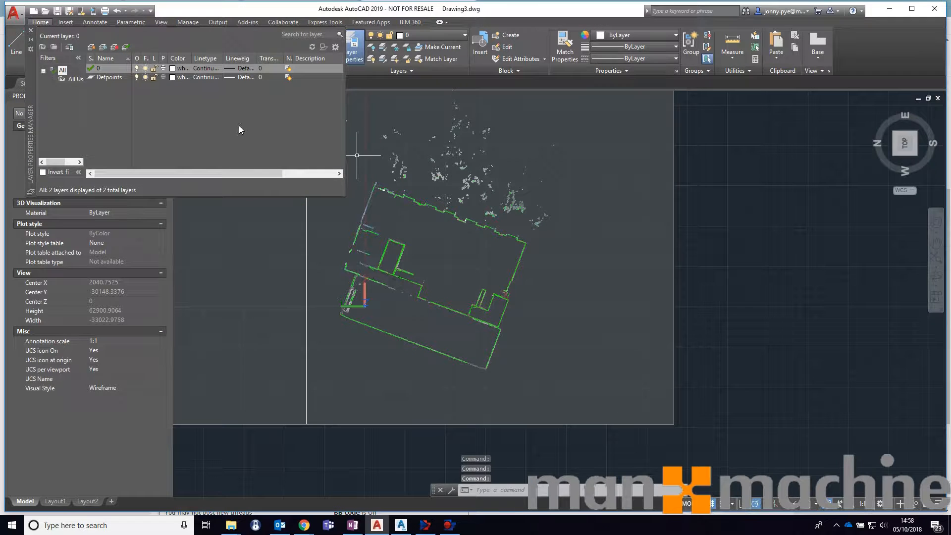
pyautogui.click(91, 46)
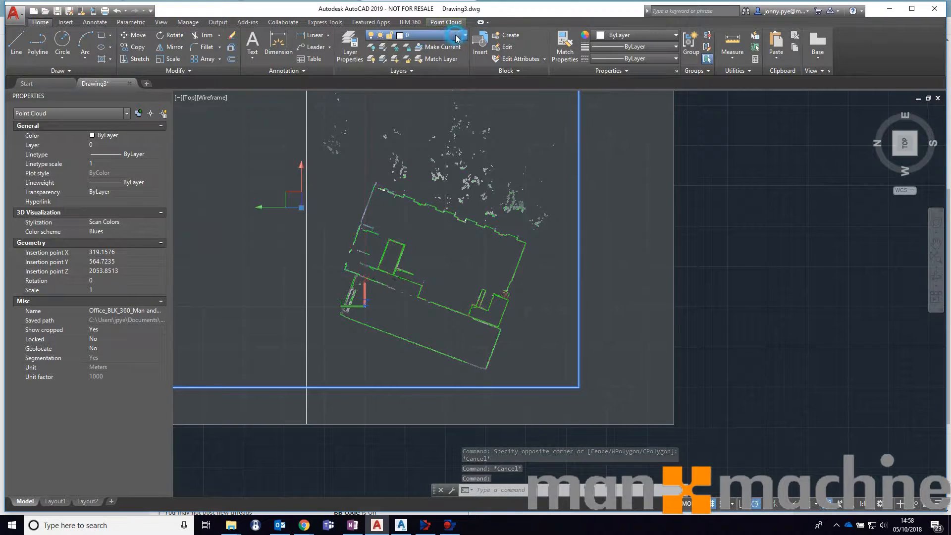
pyautogui.click(412, 35)
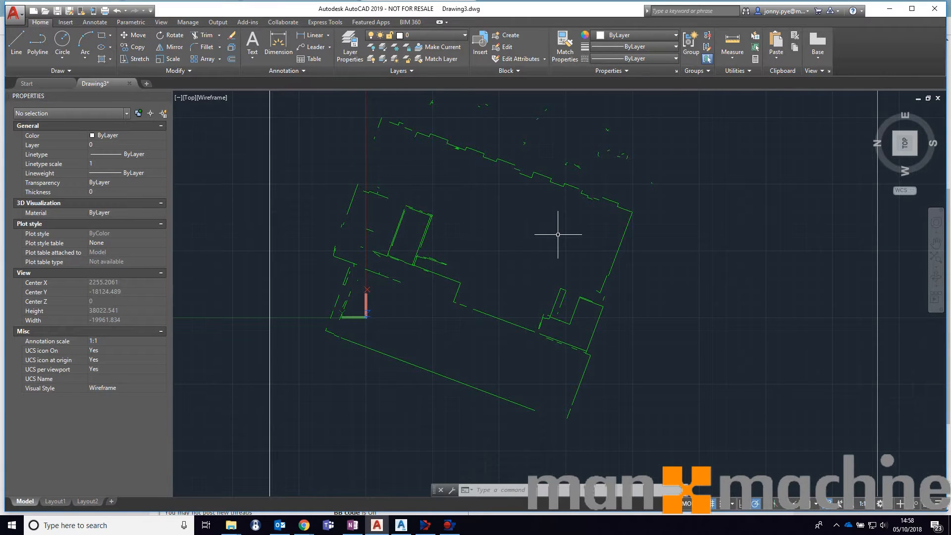
pyautogui.moveTo(337, 235)
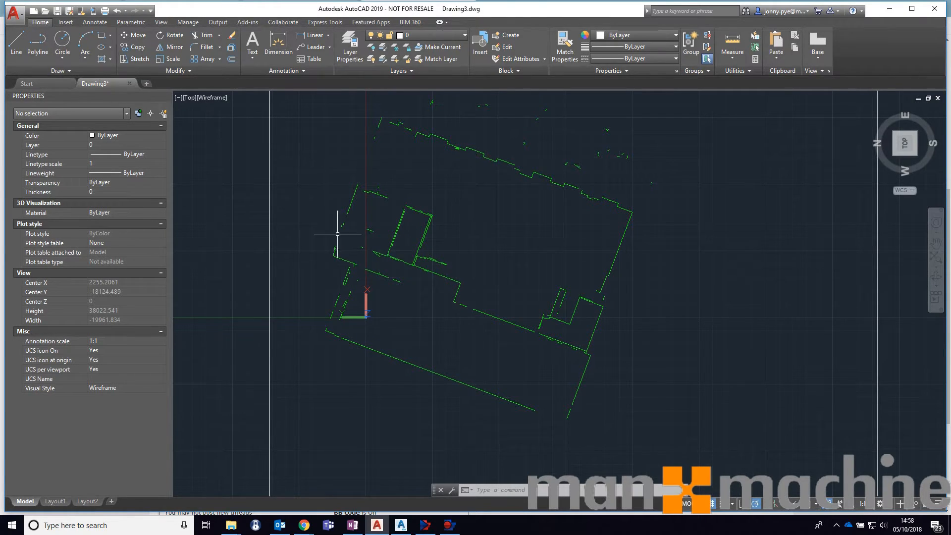
pyautogui.moveTo(548, 212)
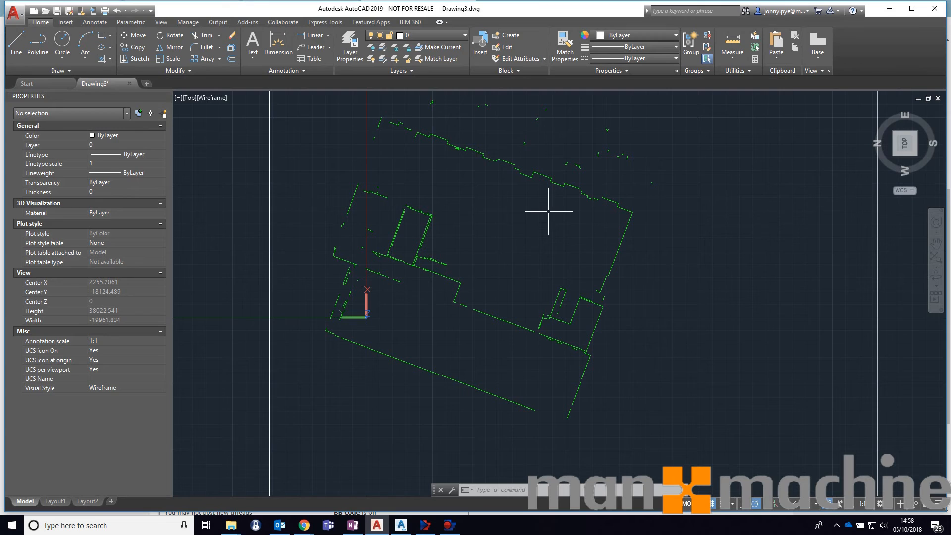
pyautogui.moveTo(420, 446)
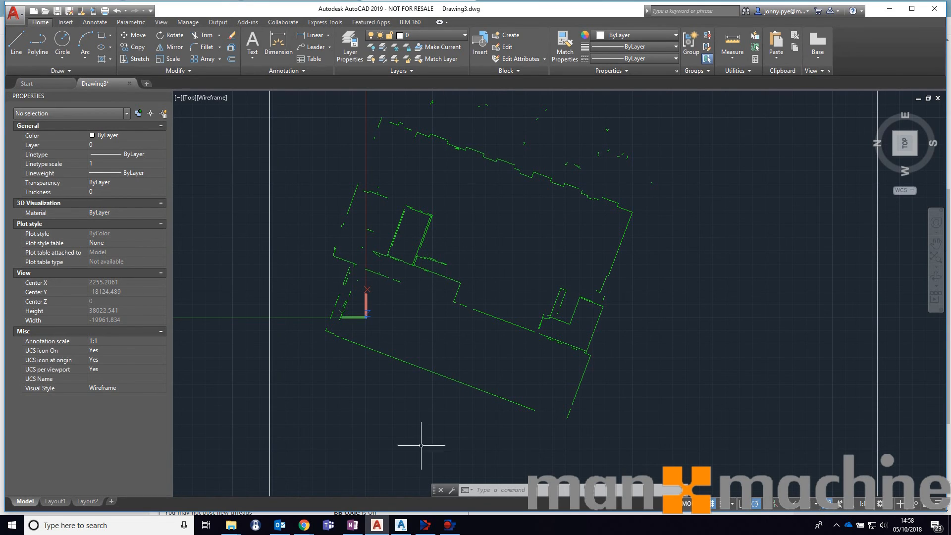